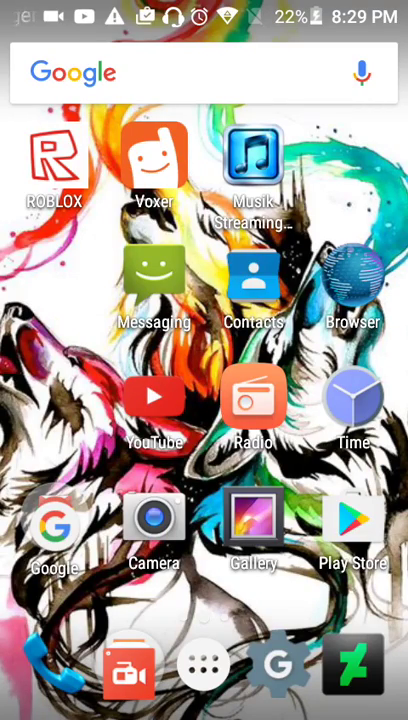
Step: Swipe through the home screen pages to reach the Camera icon
{"action": "scroll", "scroll_direction": "left", "scroll_amount": 3}
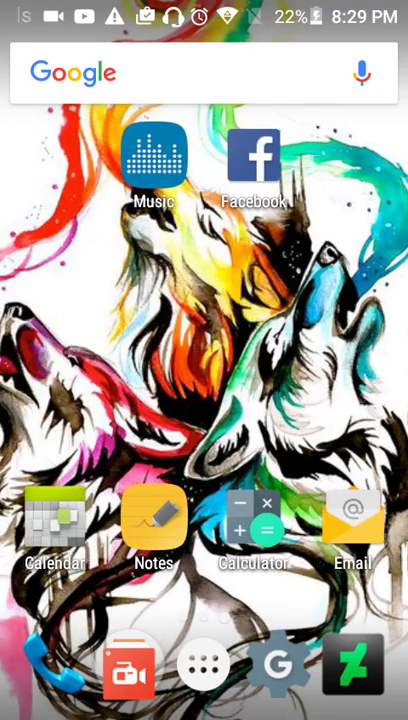
{"action": "scroll", "scroll_direction": "left", "scroll_amount": 3}
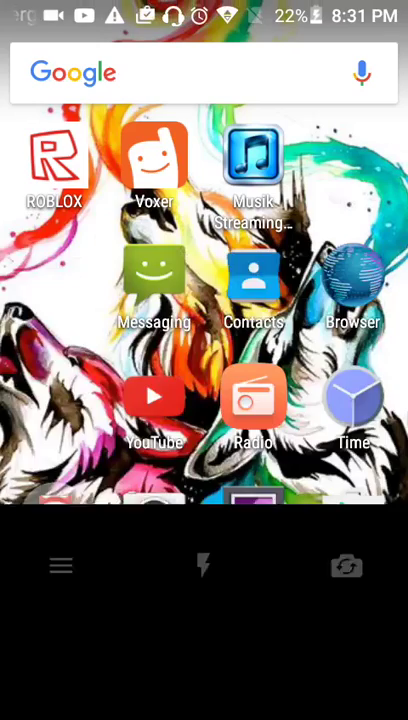
Step: Leave the camera and launch Videoshop from the home-screen folder
{"action": "left_click", "coordinate": [154, 290]}
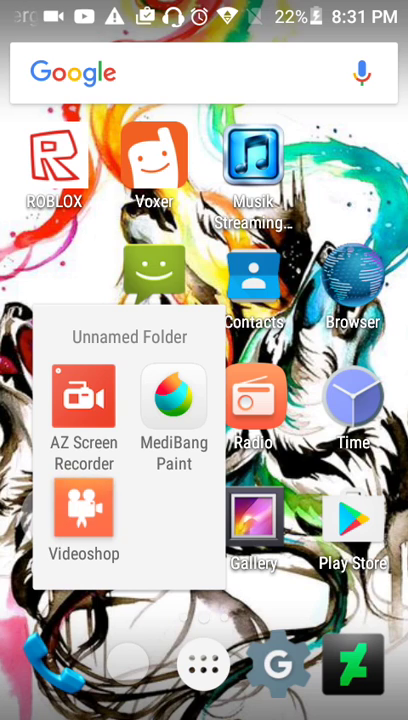
{"action": "left_click", "coordinate": [84, 510]}
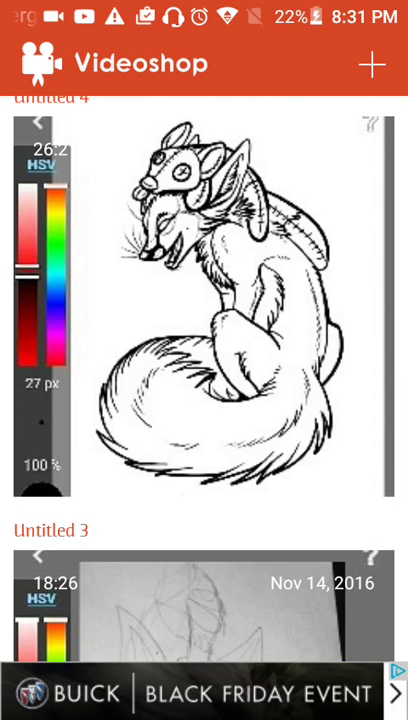
Step: Bring up the Untitled 4 project's Title/Edit/Delete/Send options, then leave Videoshop
{"action": "left_click", "coordinate": [204, 310]}
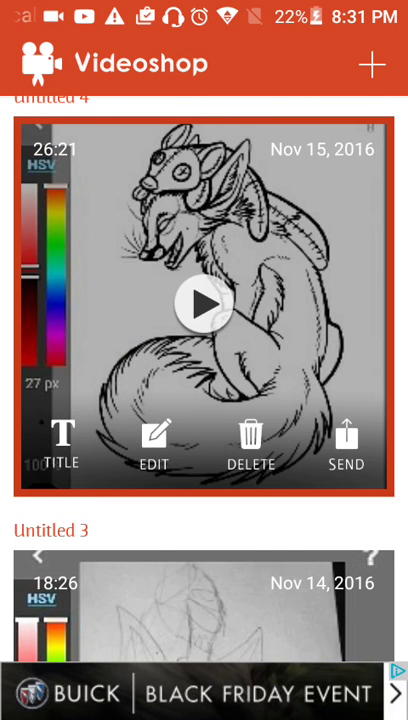
{"action": "scroll", "scroll_direction": "down", "scroll_amount": 3}
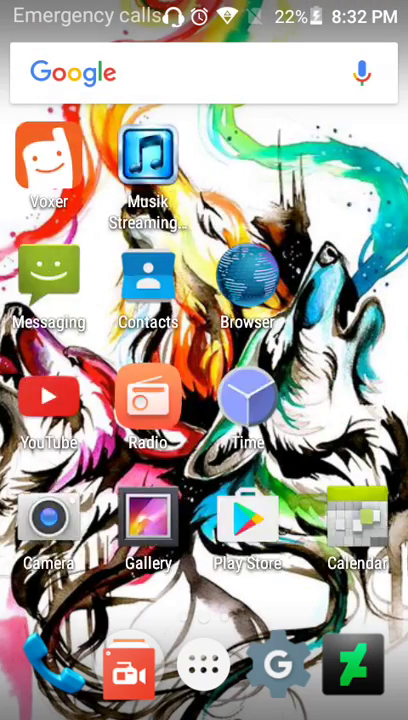
Step: Open Musik Streaming from the next home page and browse its song list
{"action": "scroll", "scroll_direction": "left", "scroll_amount": 3}
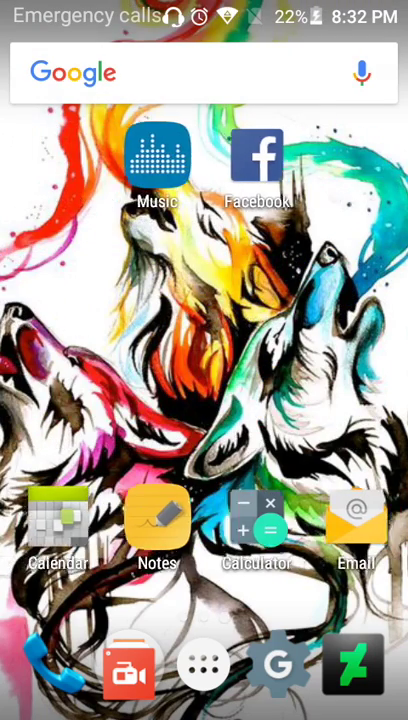
{"action": "left_click", "coordinate": [157, 160]}
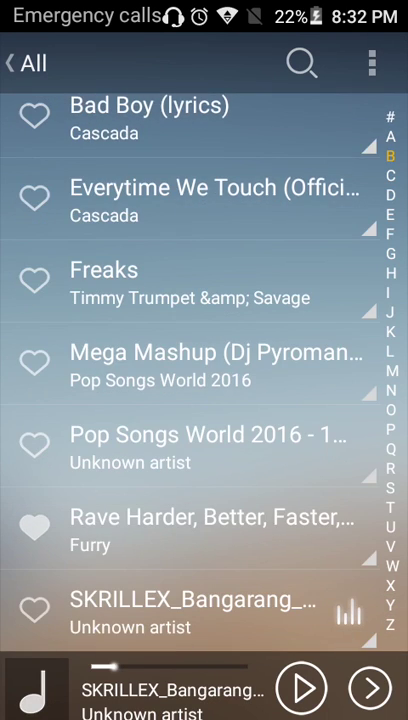
{"action": "left_click", "coordinate": [18, 63]}
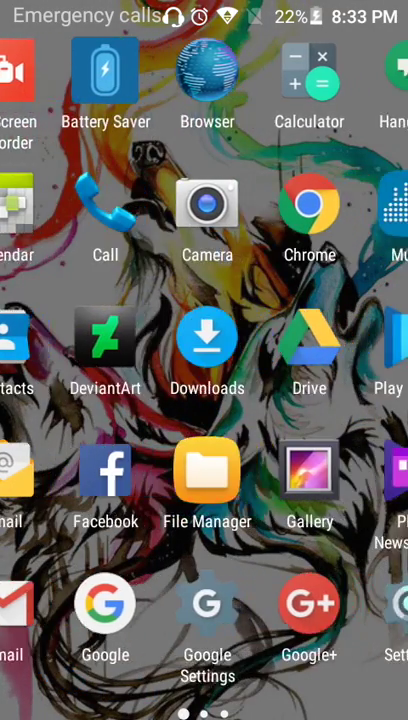
Step: Launch MediBang Paint from the home pages and reopen the backed-up sketch
{"action": "scroll", "scroll_direction": "left", "scroll_amount": 3}
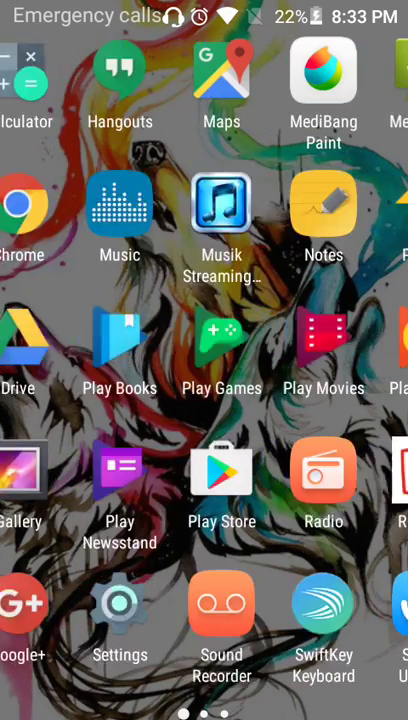
{"action": "scroll", "scroll_direction": "left", "scroll_amount": 3}
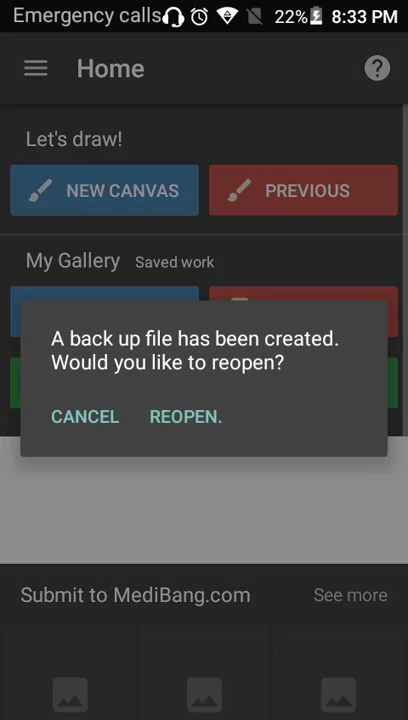
{"action": "left_click", "coordinate": [84, 416]}
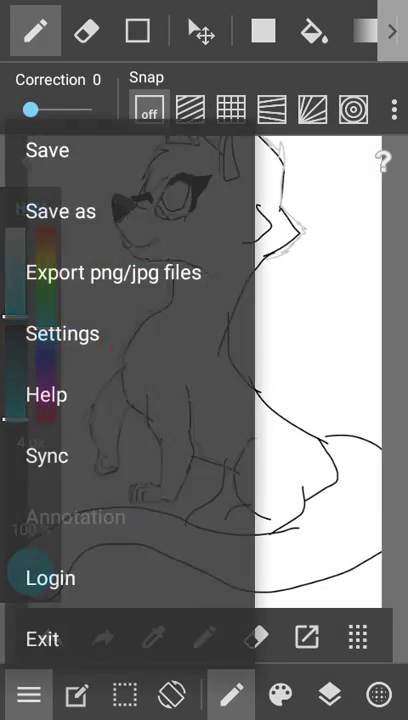
Step: Close the sketch without saving and return to the saved-drawings Gallery
{"action": "left_click", "coordinate": [42, 638]}
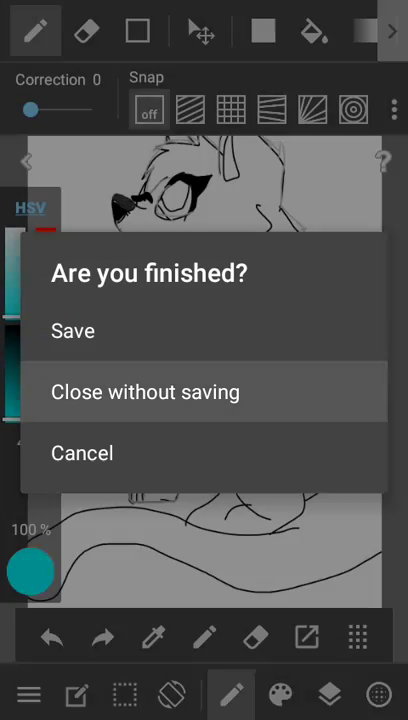
{"action": "left_click", "coordinate": [145, 391]}
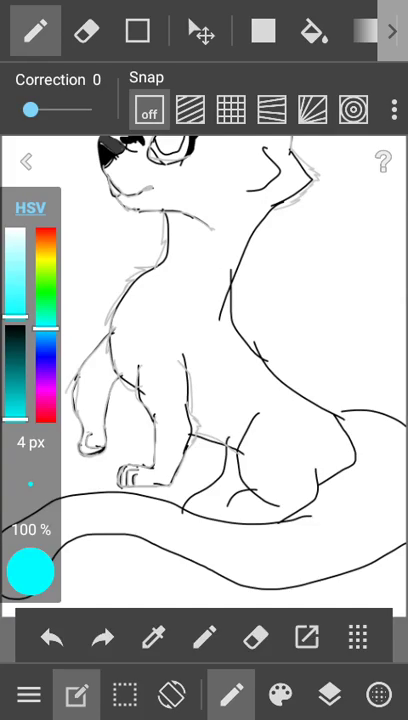
{"action": "left_click", "coordinate": [27, 694]}
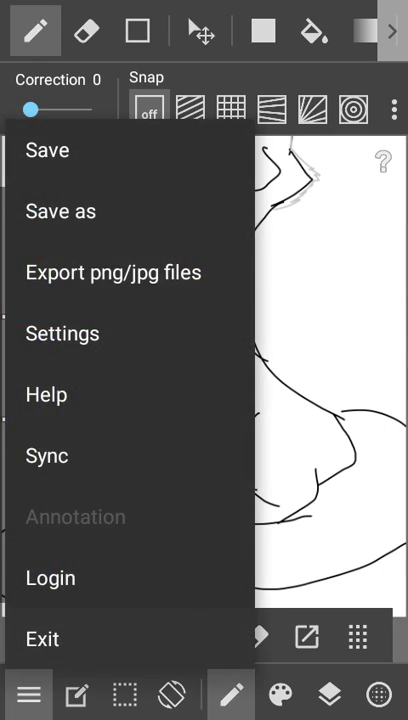
{"action": "left_click", "coordinate": [42, 638]}
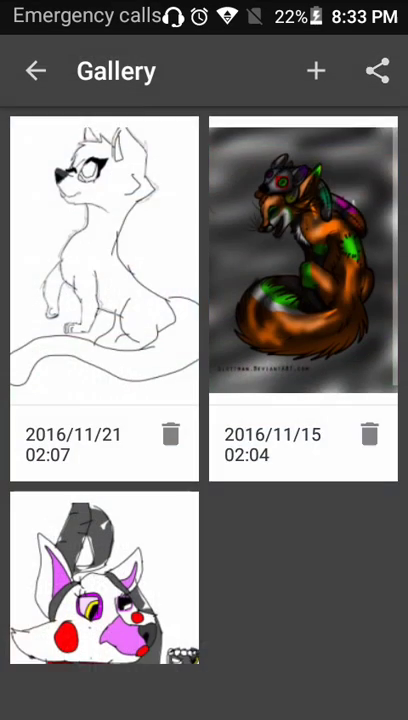
Step: Scroll down MediBang Paint's home screen past the saved-work options
{"action": "scroll", "scroll_direction": "down", "scroll_amount": 3}
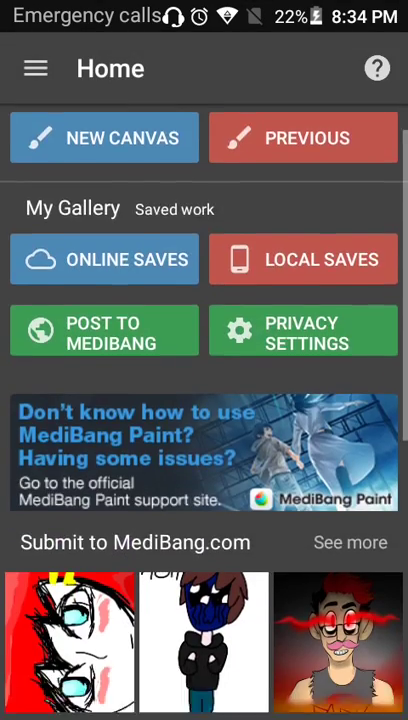
{"action": "scroll", "scroll_direction": "down", "scroll_amount": 3}
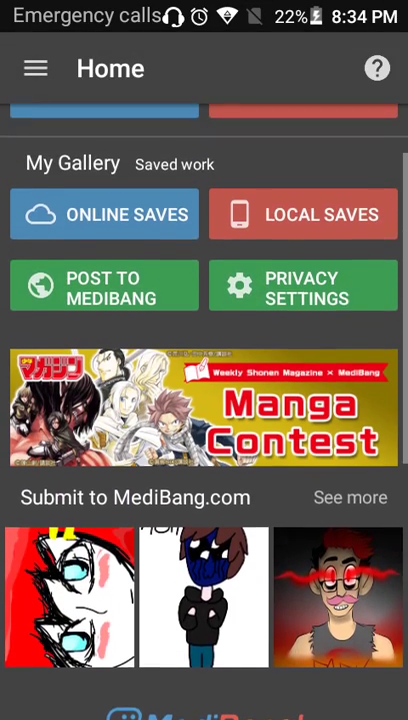